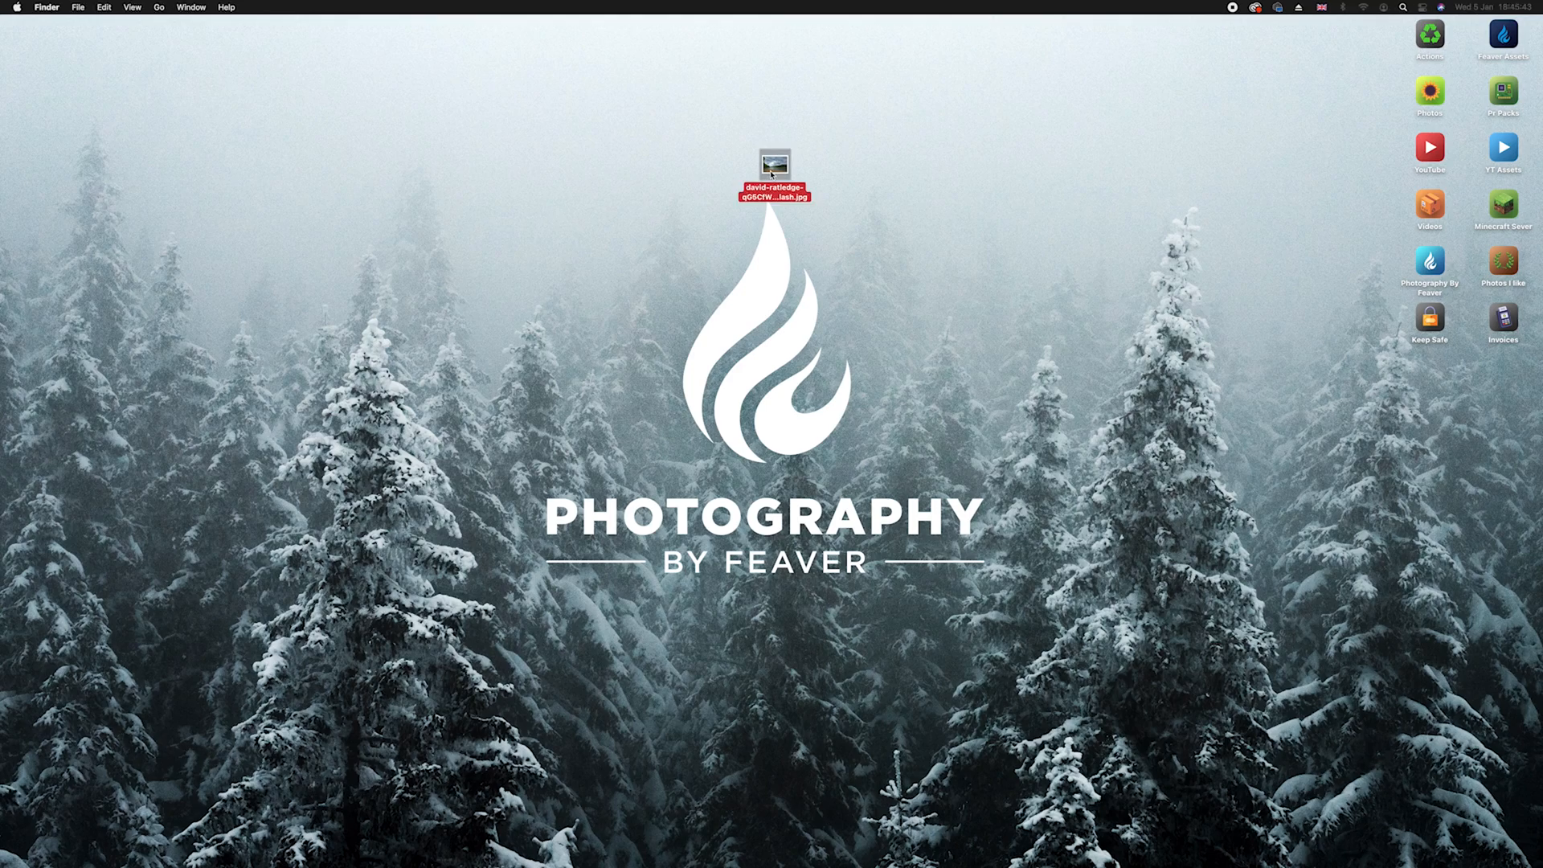
Open the lake and cloudy-sky JPG from the desktop in Photoshop.
{"action": "double_click", "coordinate": [773, 164]}
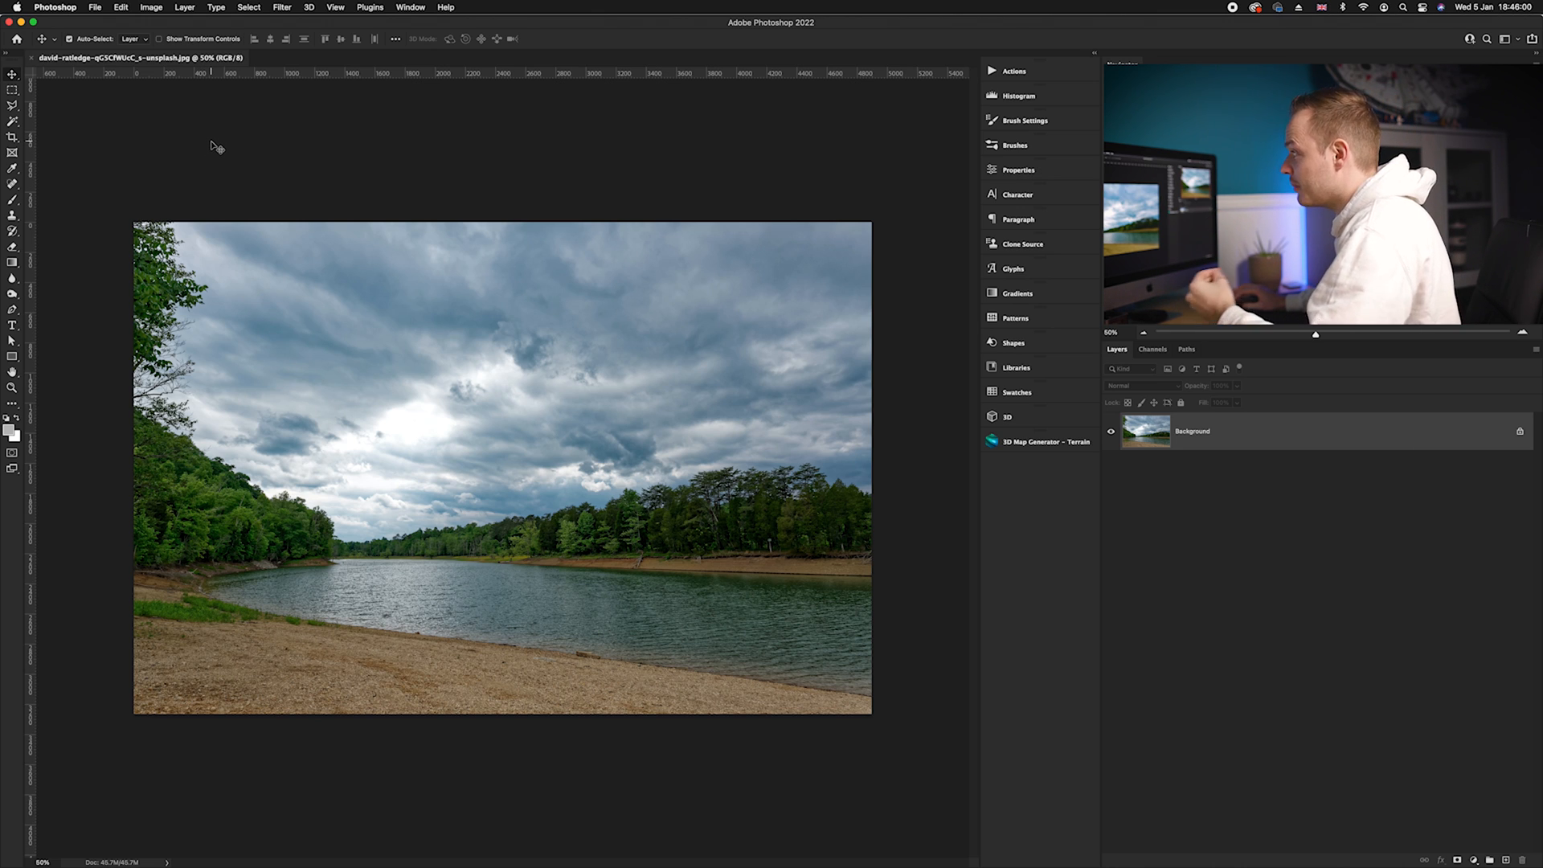
Select the sky with Select > Sky and add a solid colour fill layer.
{"action": "left_click", "coordinate": [249, 7]}
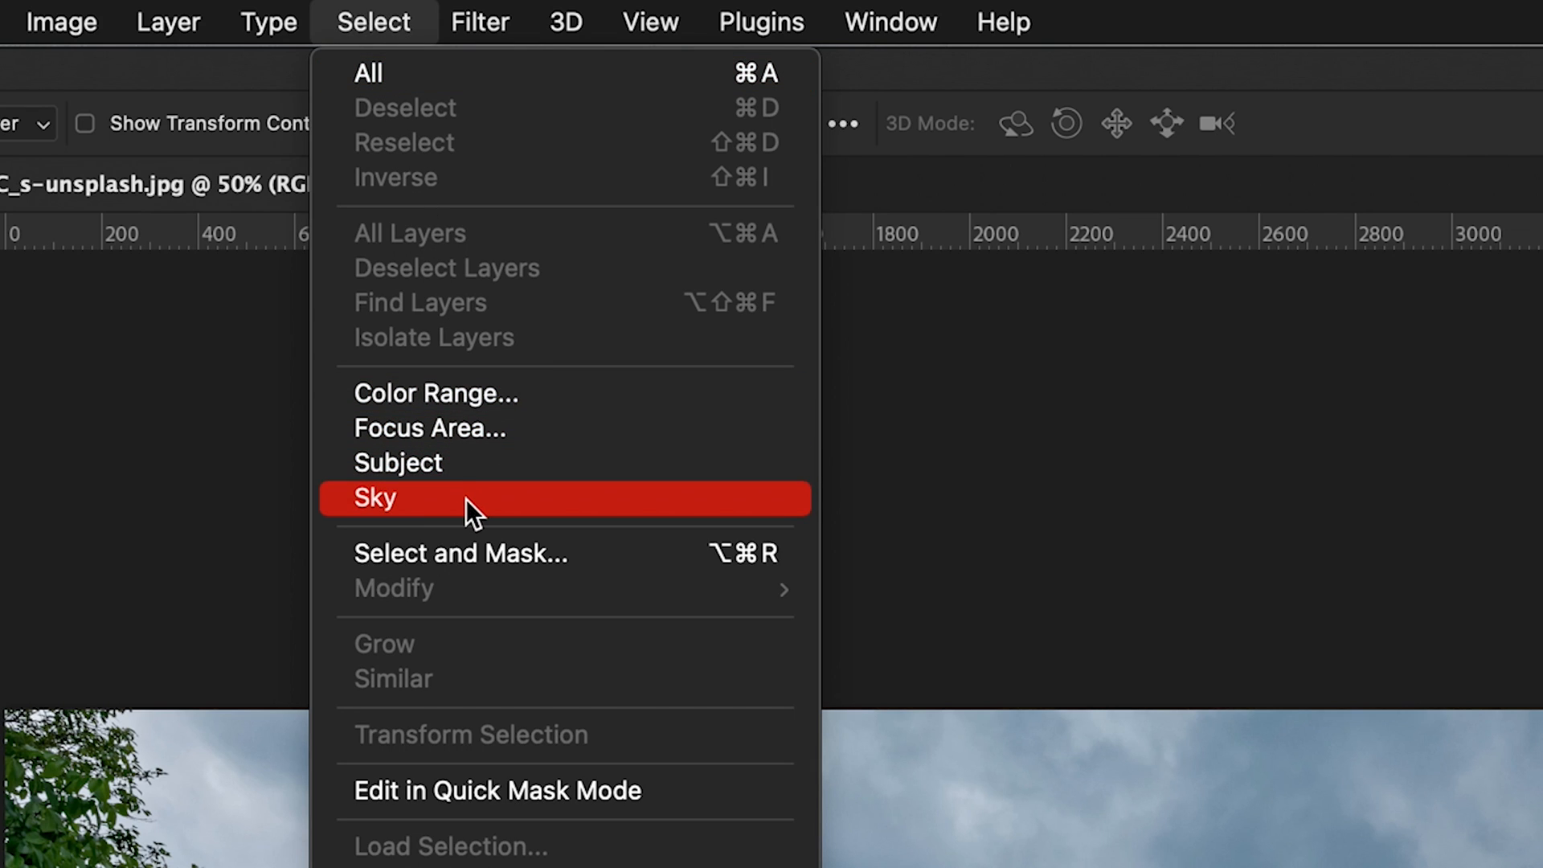
{"action": "left_click", "coordinate": [374, 496]}
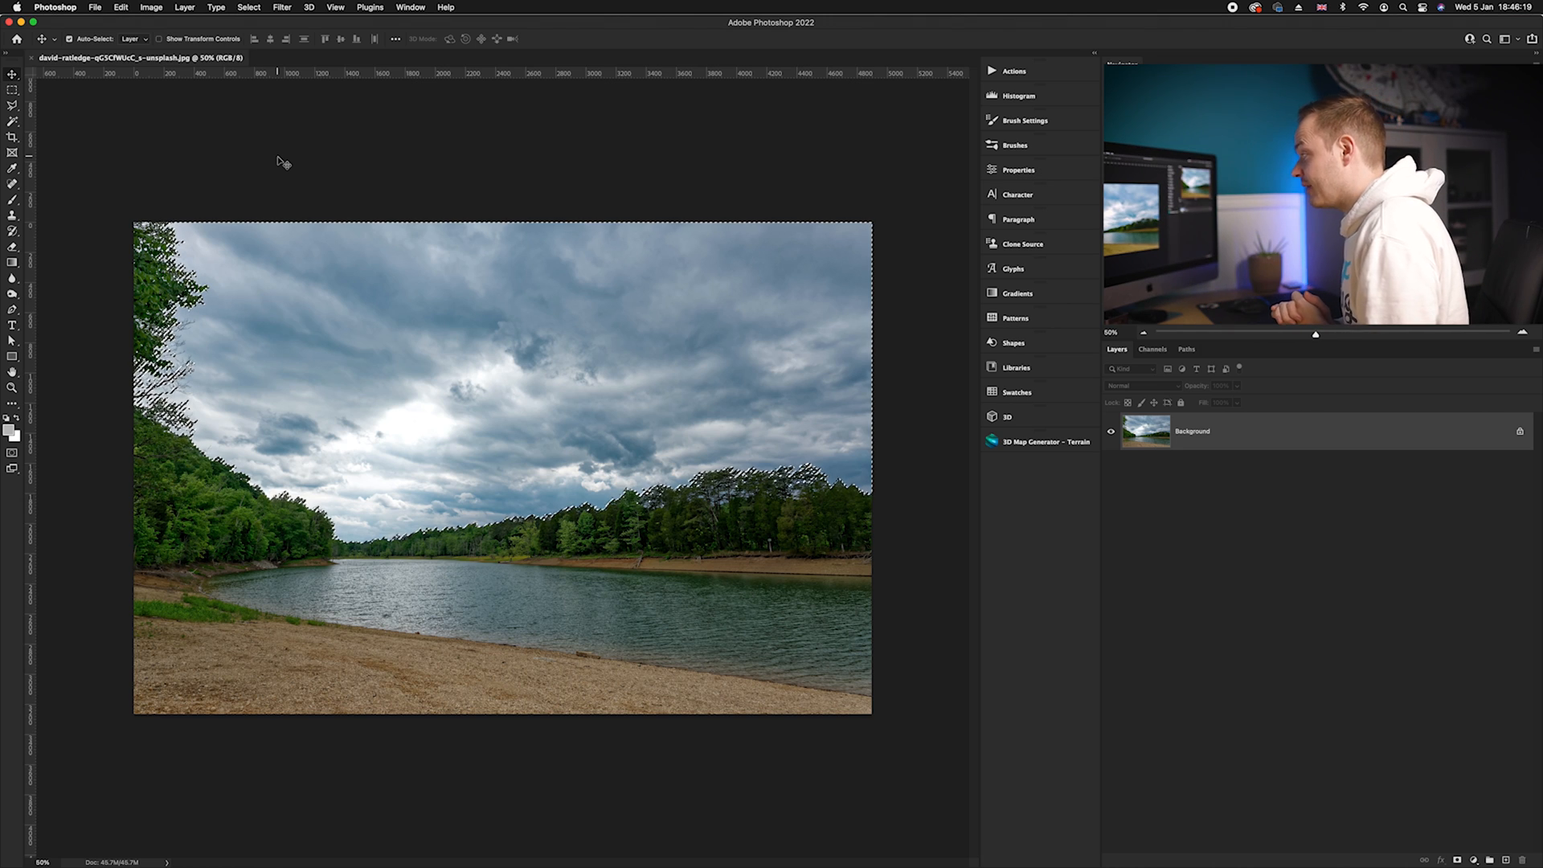
{"action": "left_click", "coordinate": [1324, 854]}
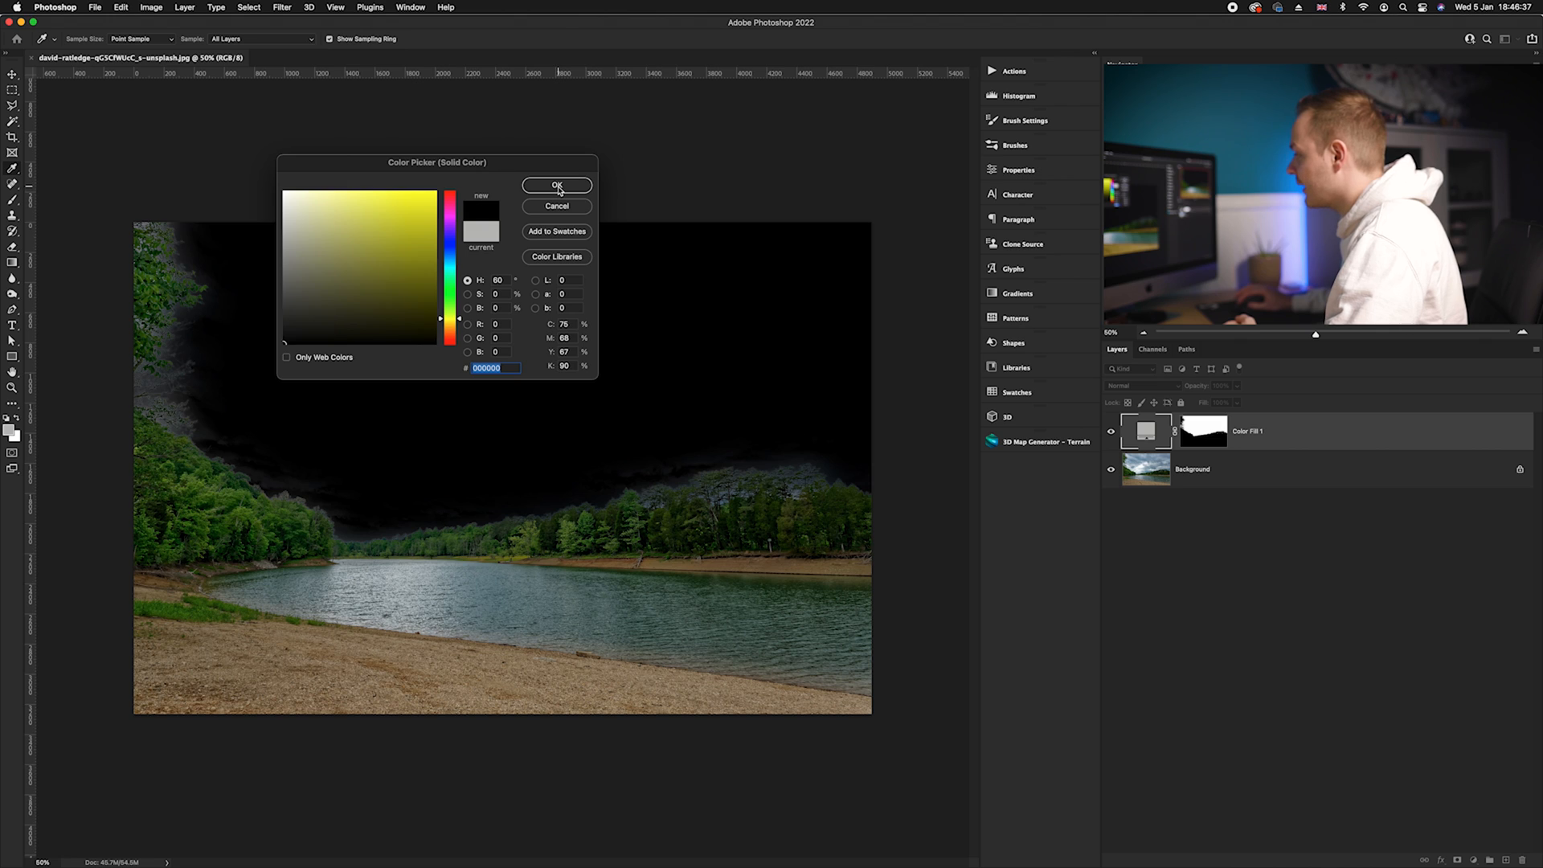
Confirm #000000 black as the sky fill colour.
{"action": "left_click", "coordinate": [557, 186]}
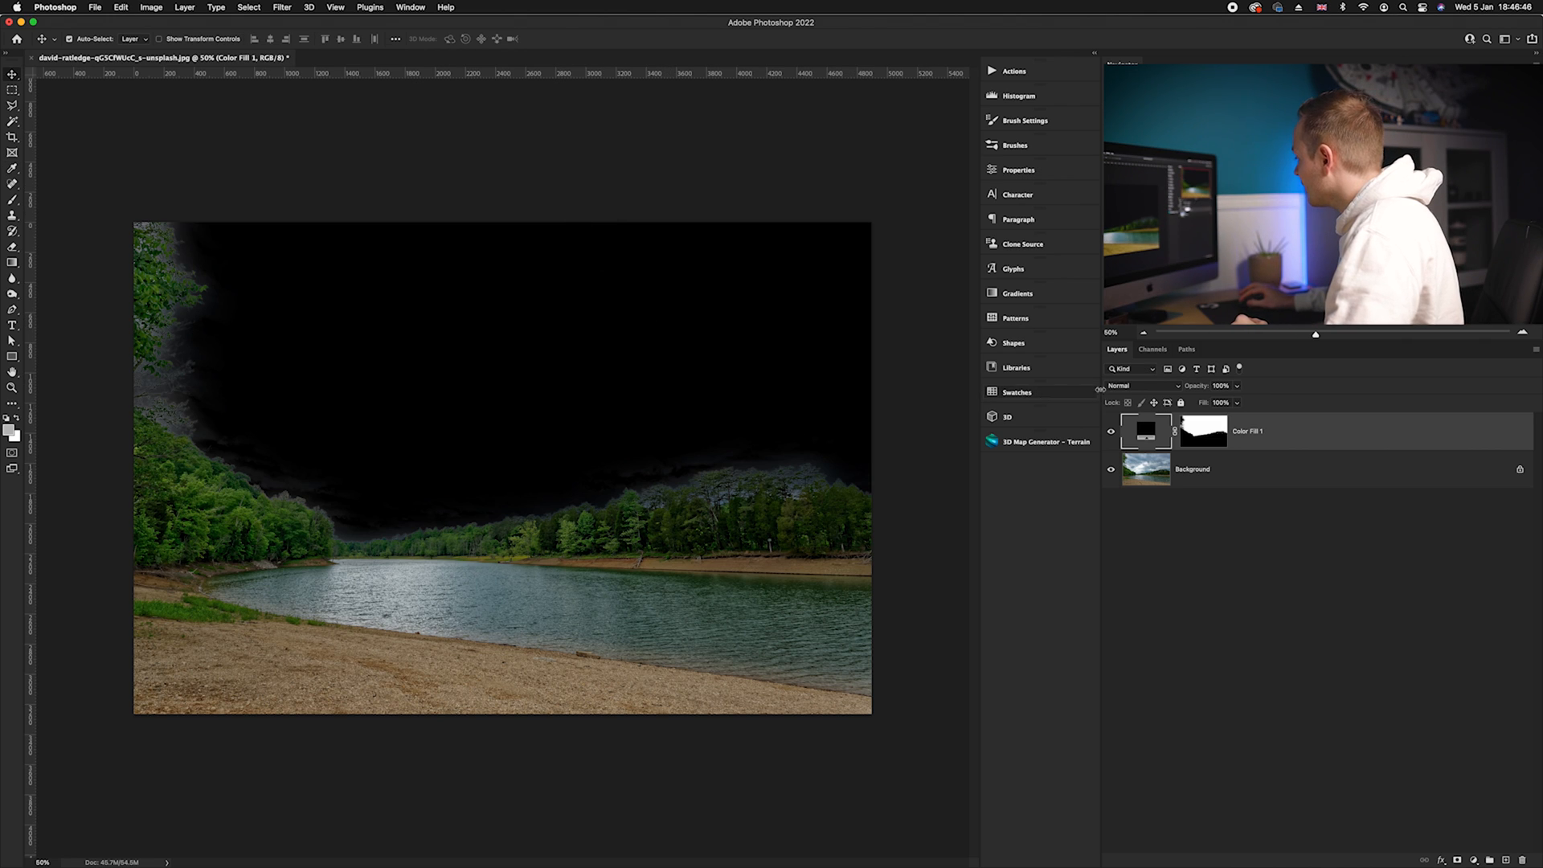
Set the black fill layer to Linear Burn and lower its fill to 35%.
{"action": "left_click", "coordinate": [1132, 385]}
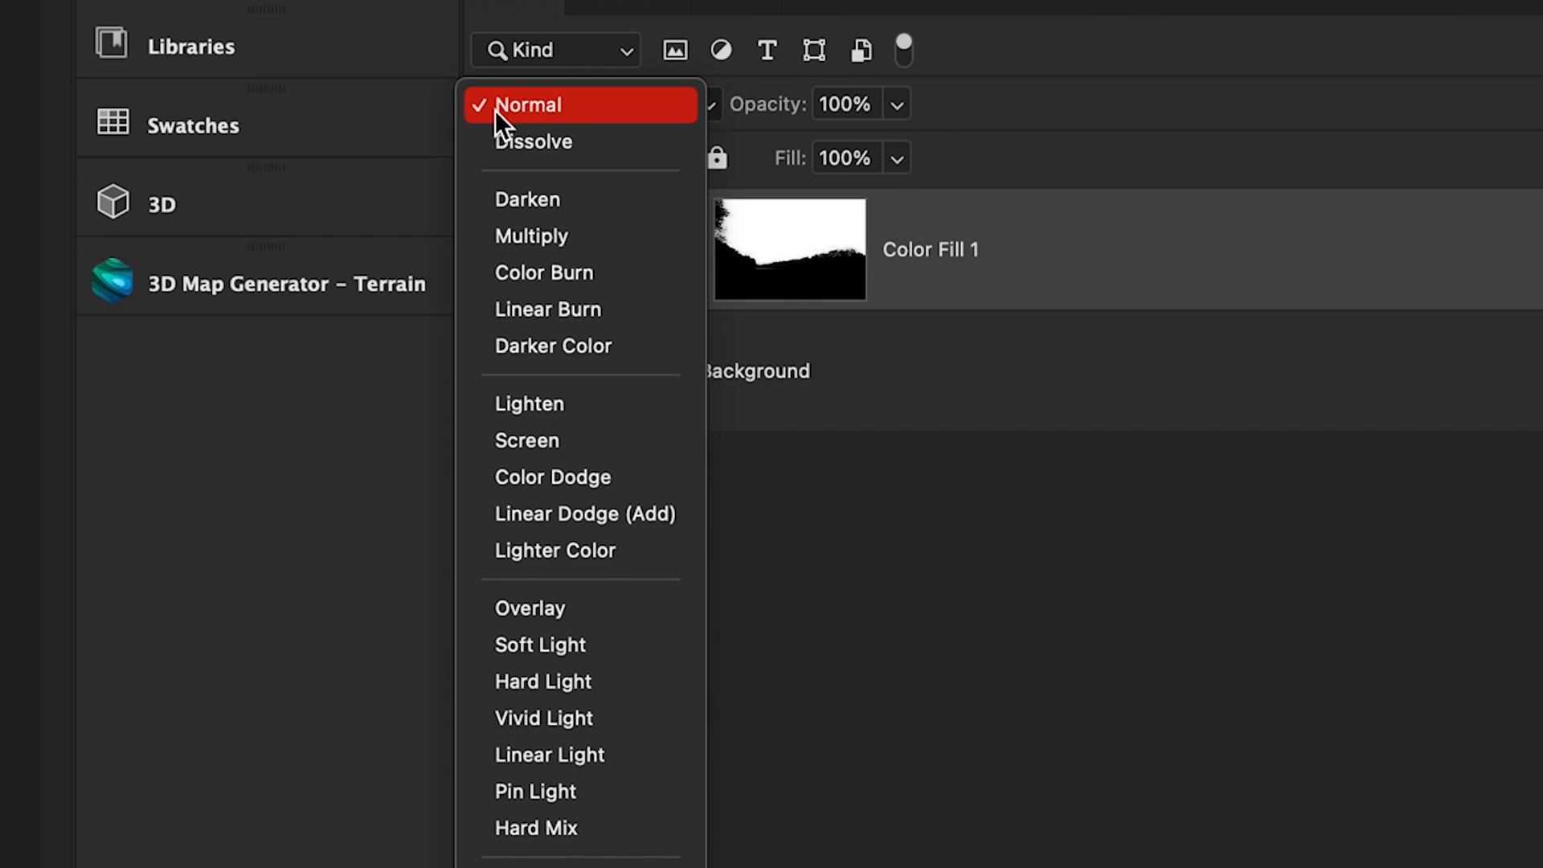
{"action": "mouse_move", "coordinate": [536, 308]}
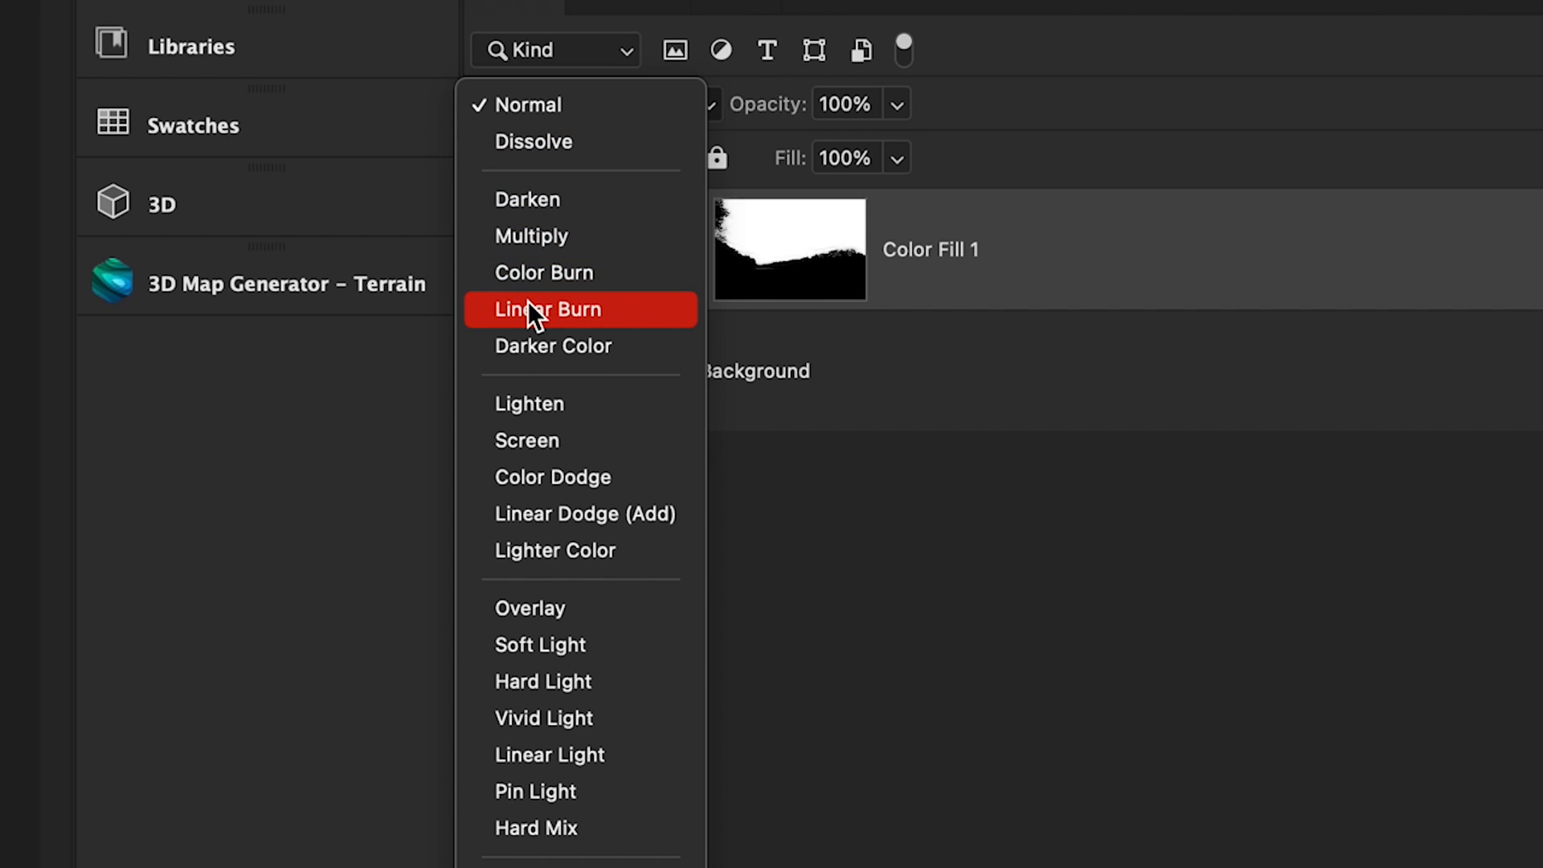
{"action": "left_click", "coordinate": [547, 309]}
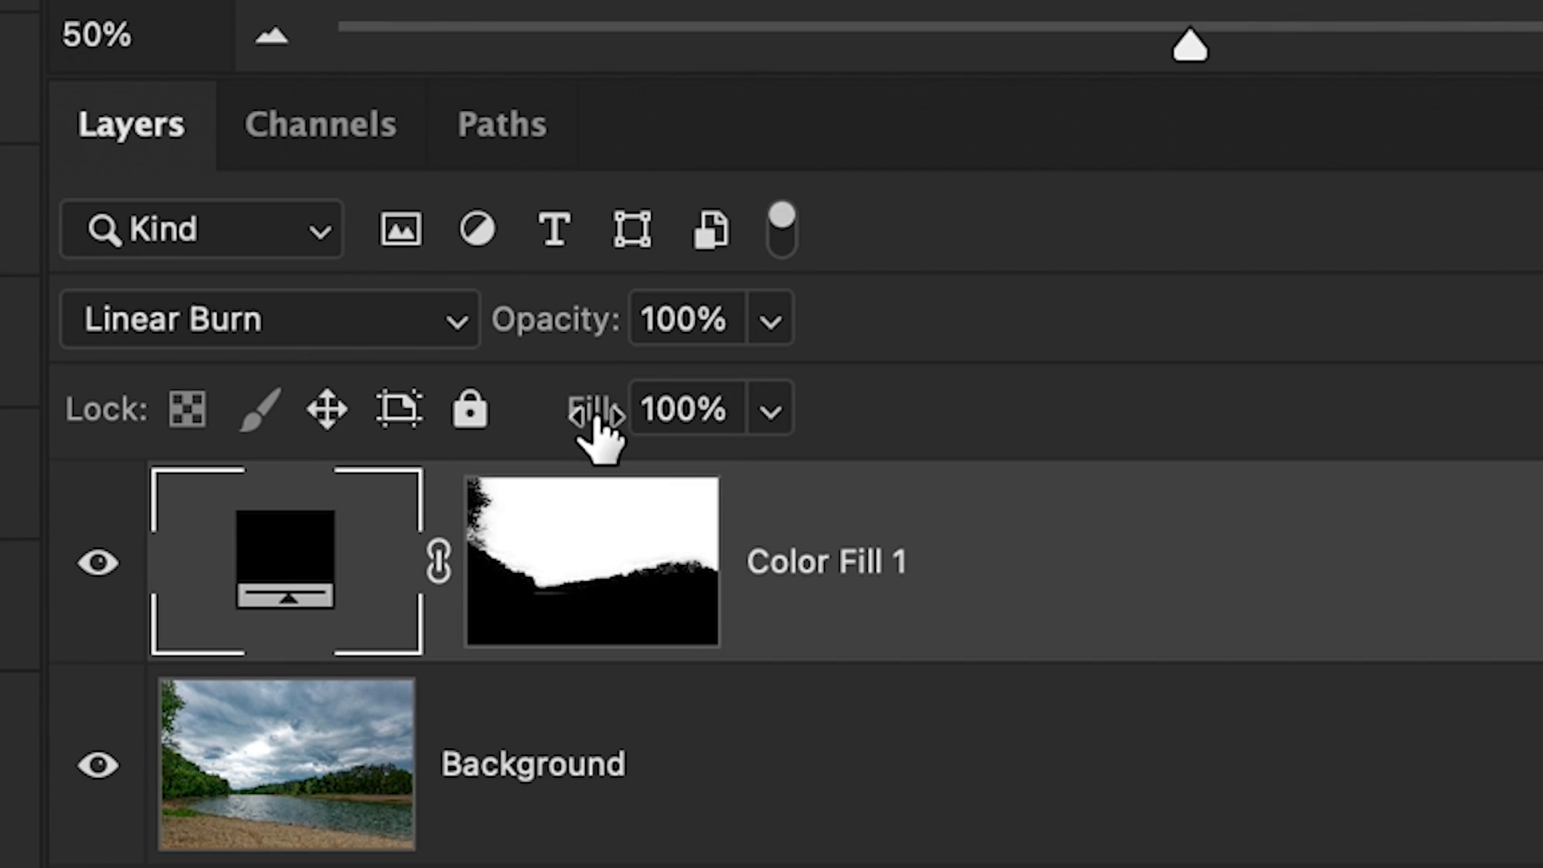
{"action": "left_click", "coordinate": [683, 408]}
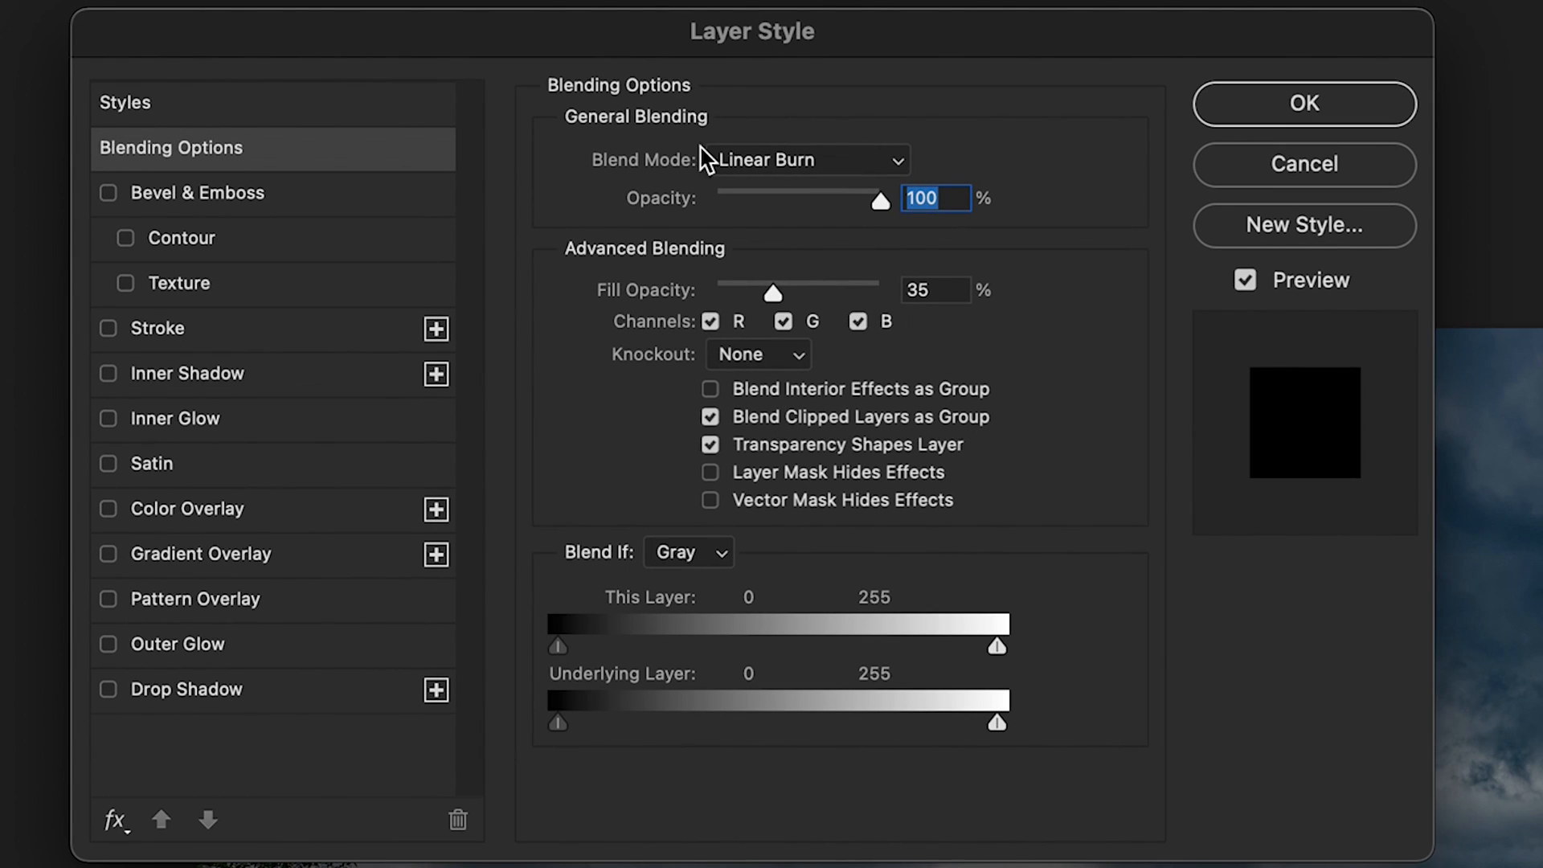
{"action": "mouse_move", "coordinate": [644, 635]}
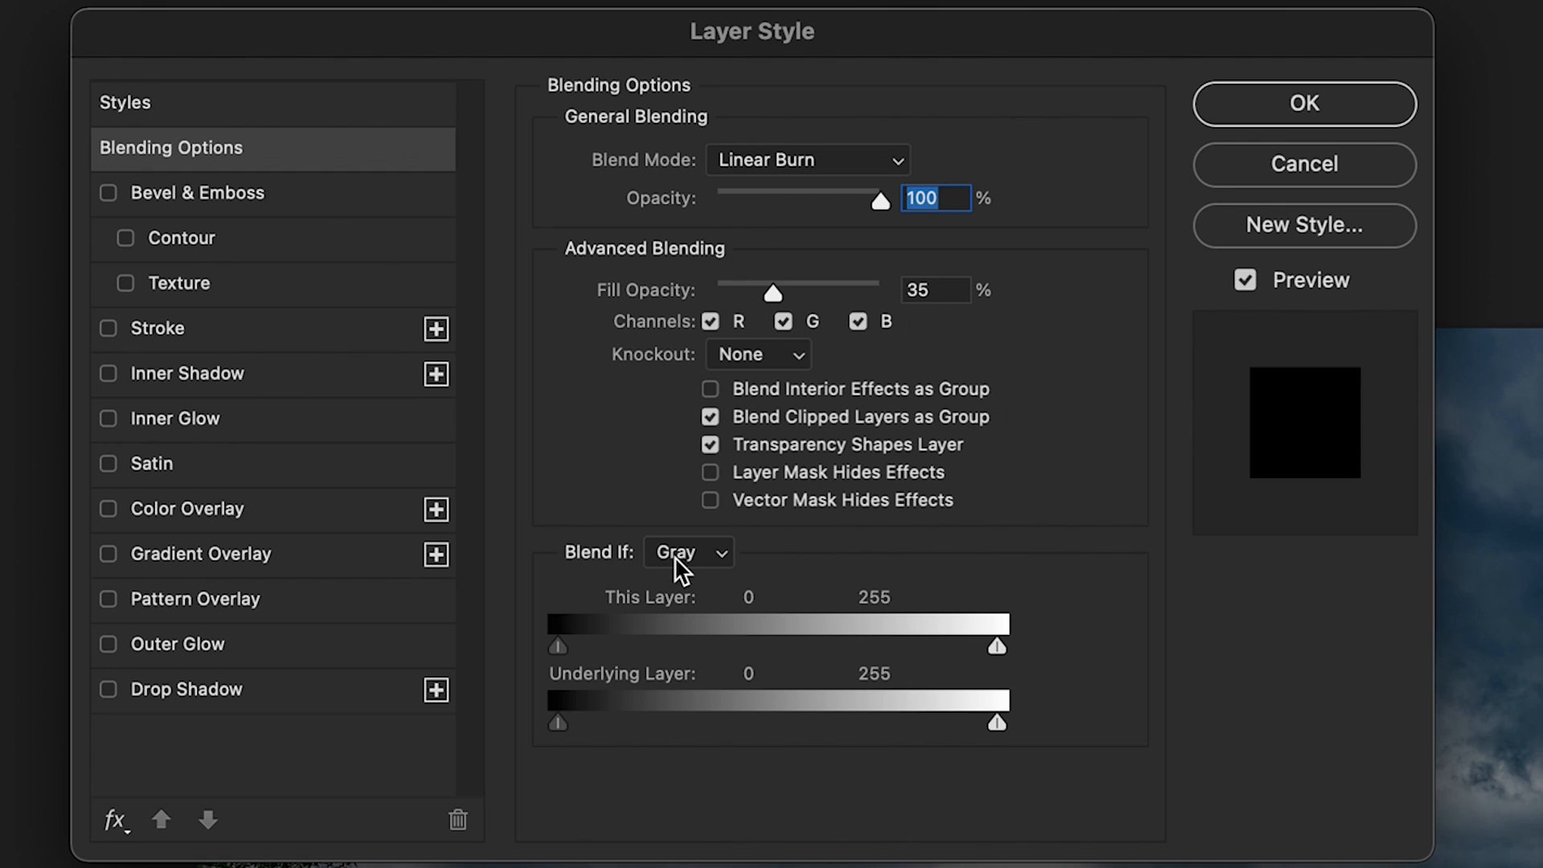
{"action": "mouse_move", "coordinate": [693, 701]}
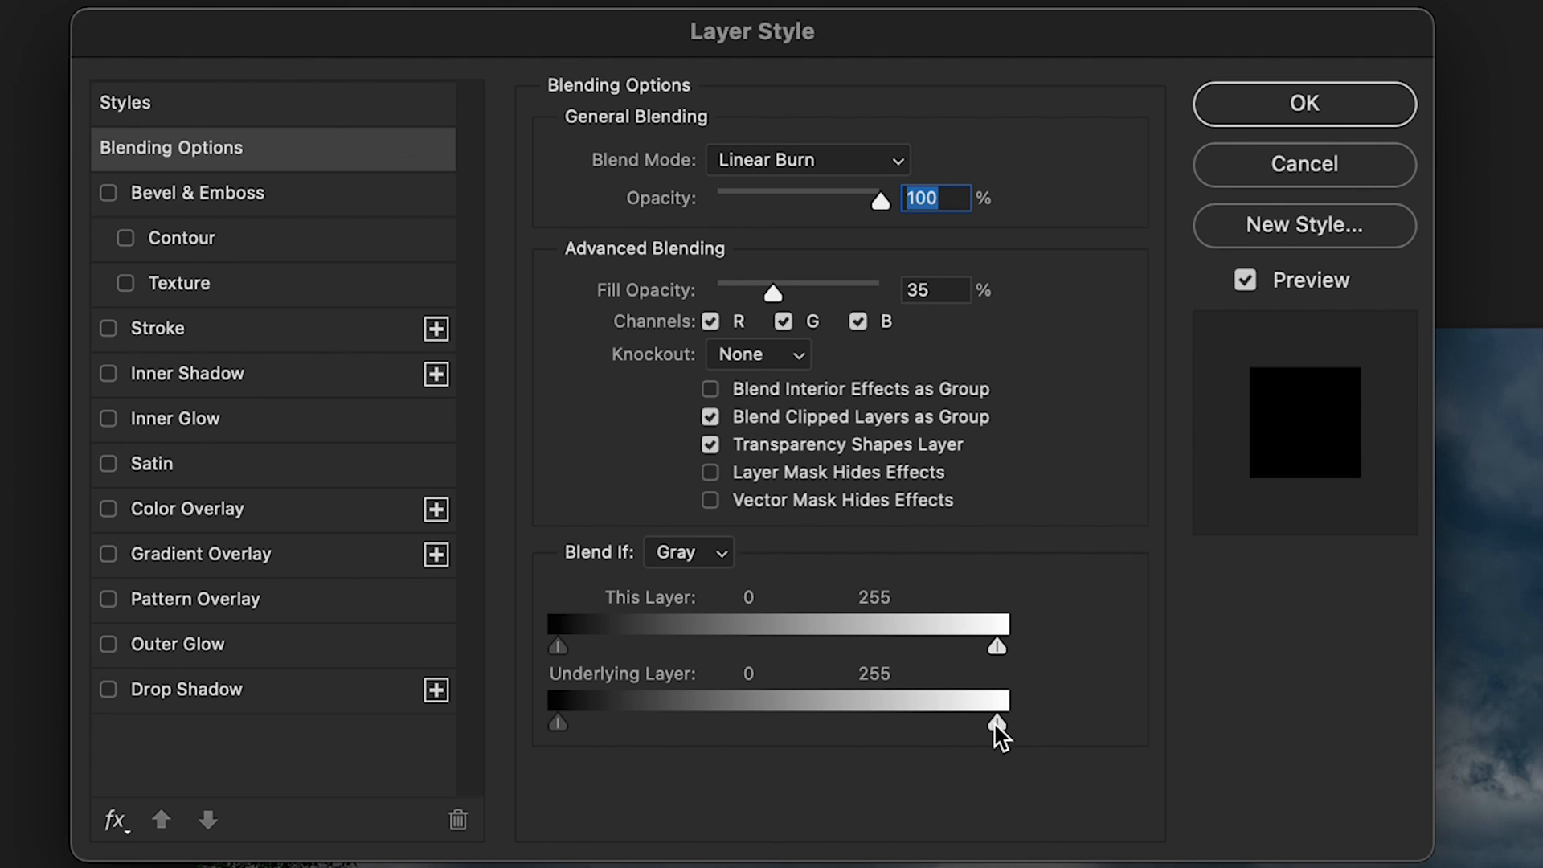
Split and drag the Underlying Layer Blend If white slider around 102/255 to keep bright clouds light.
{"action": "left_click_drag", "start_coordinate": [999, 723], "coordinate": [969, 723]}
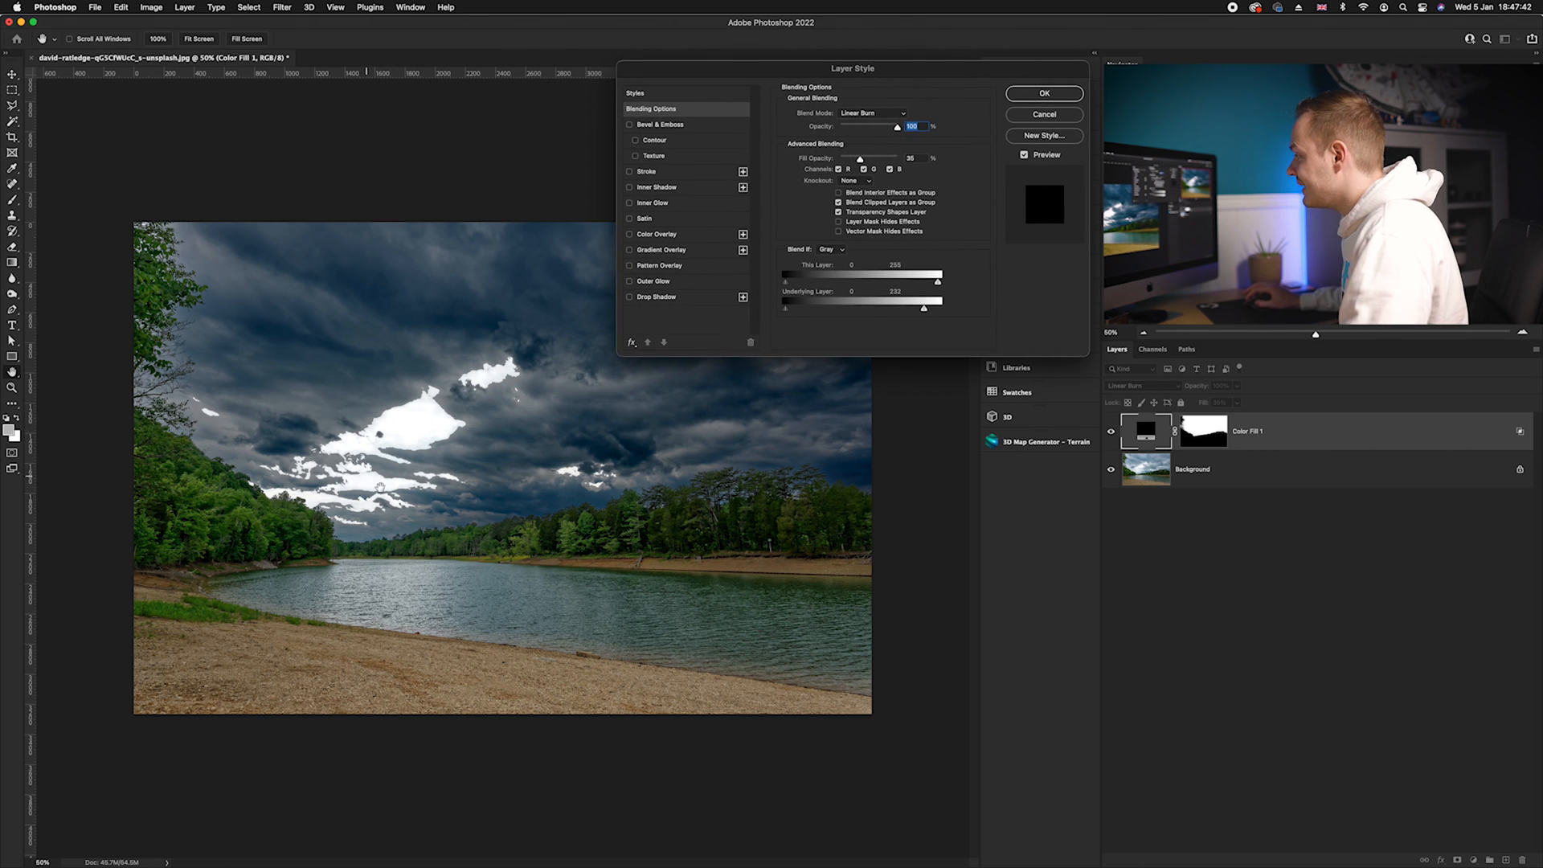
{"action": "left_click_drag", "start_coordinate": [923, 308], "coordinate": [893, 308]}
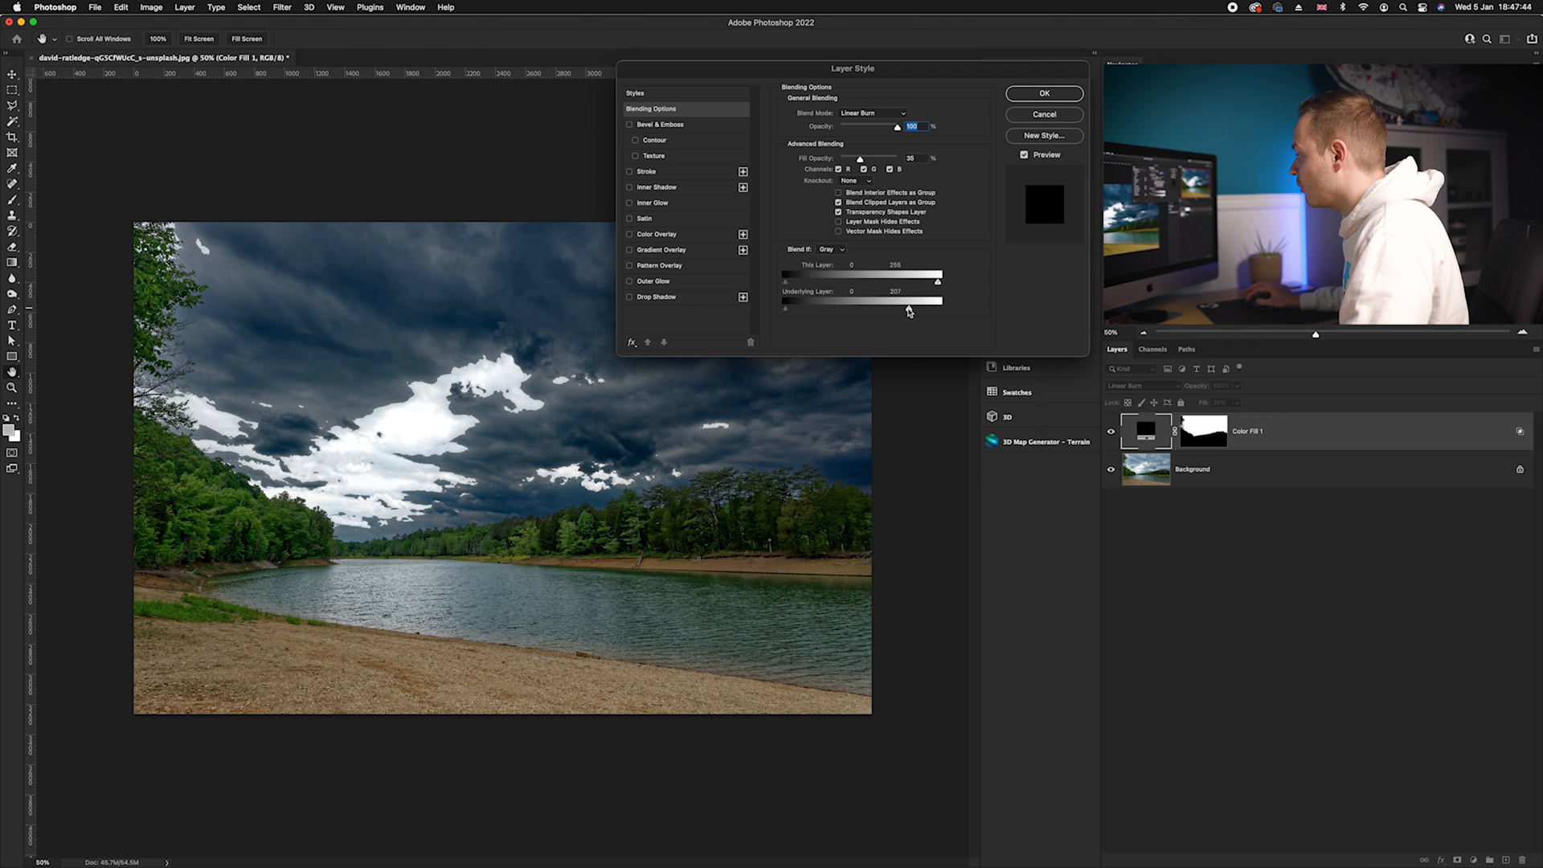
{"action": "left_click_drag", "start_coordinate": [937, 307], "coordinate": [898, 307]}
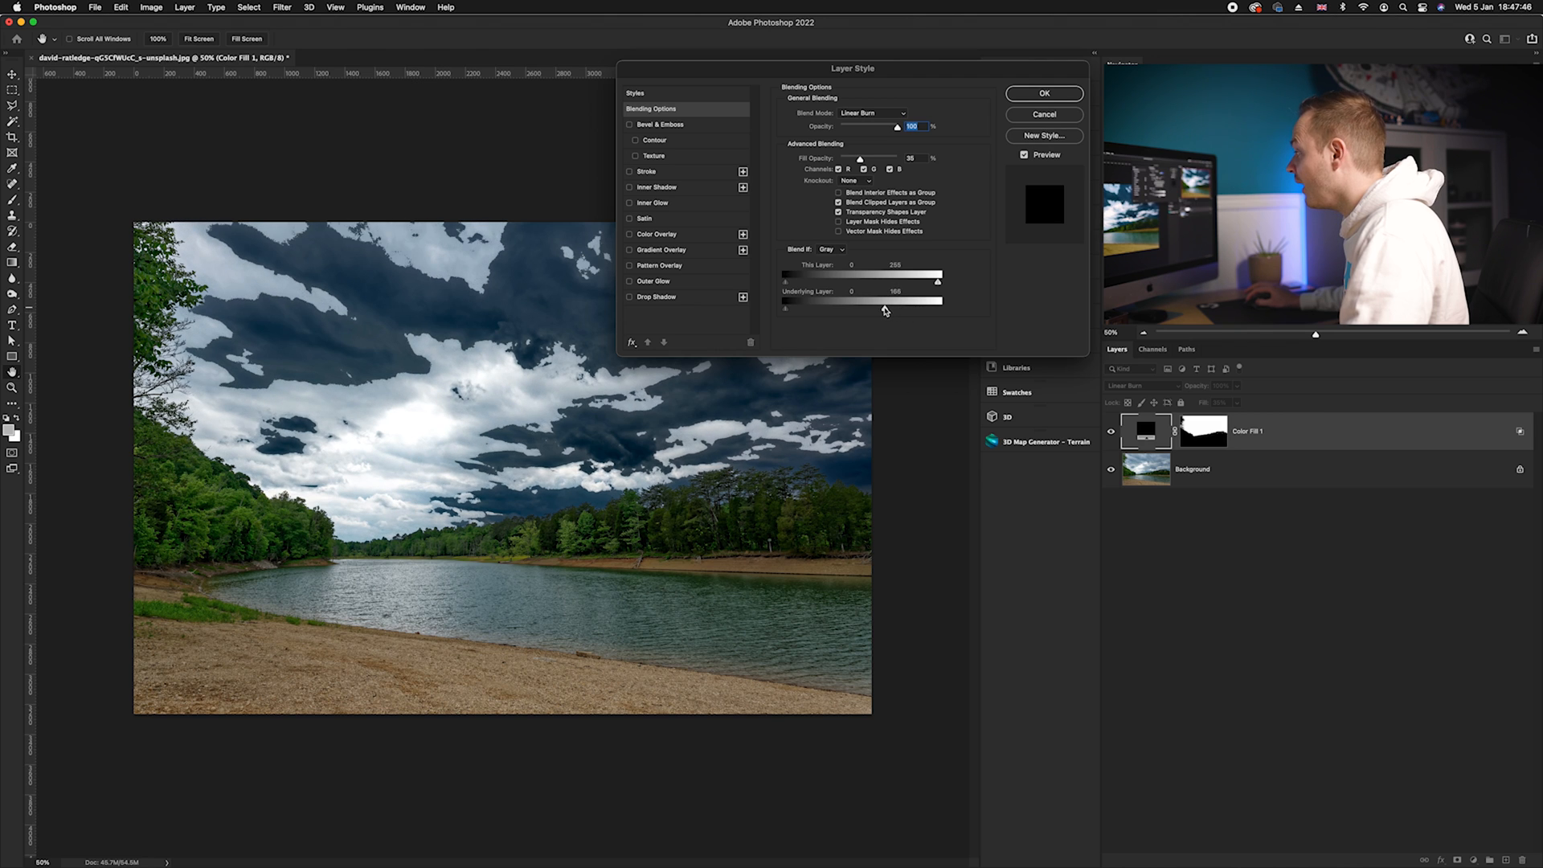
{"action": "left_click_drag", "start_coordinate": [937, 302], "coordinate": [894, 302]}
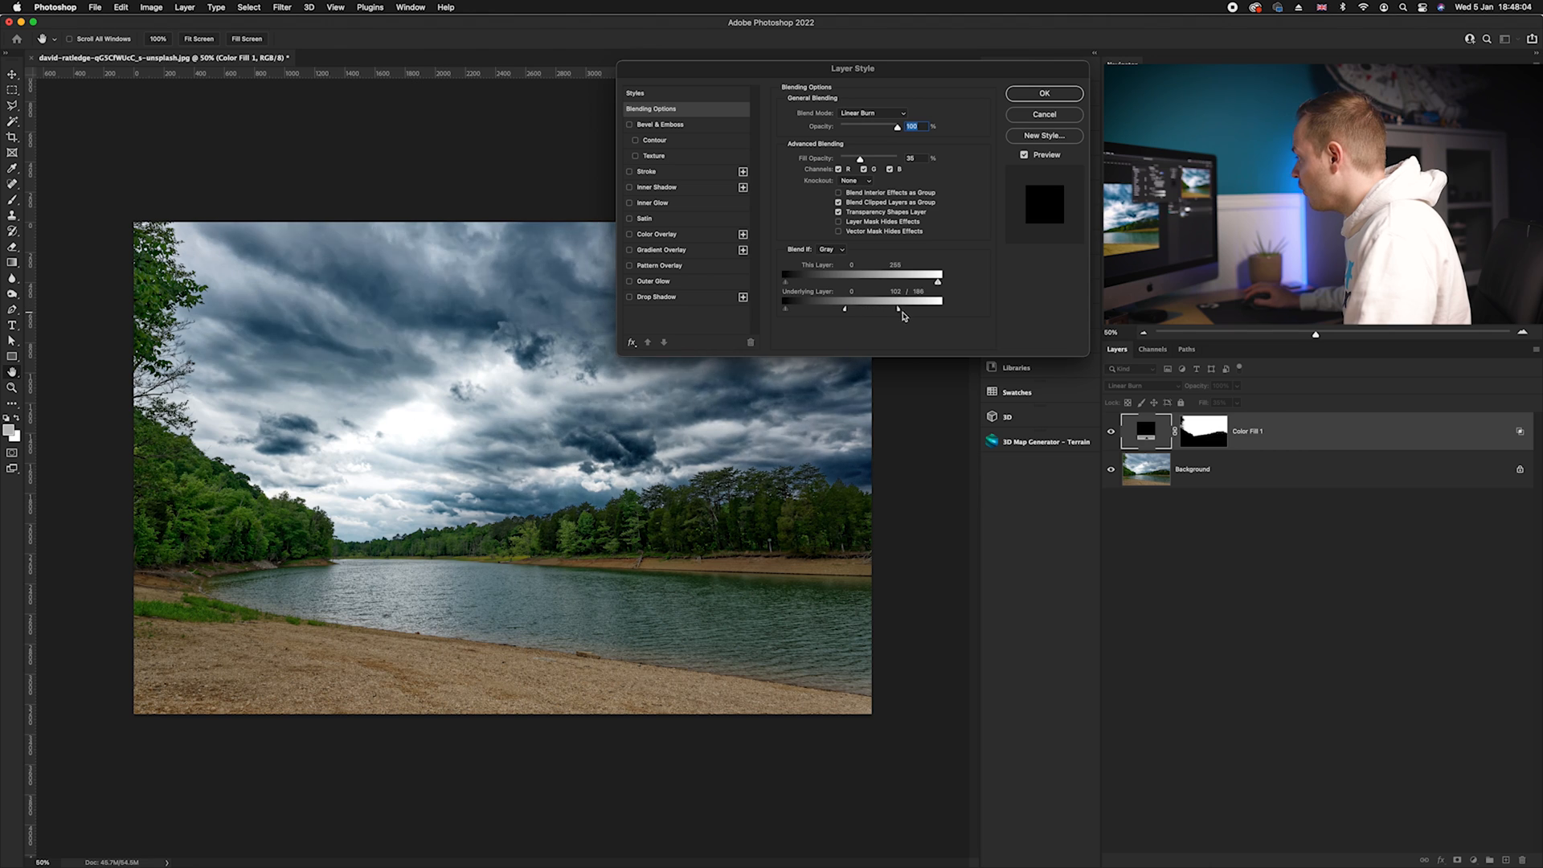
{"action": "left_click_drag", "start_coordinate": [897, 302], "coordinate": [938, 302]}
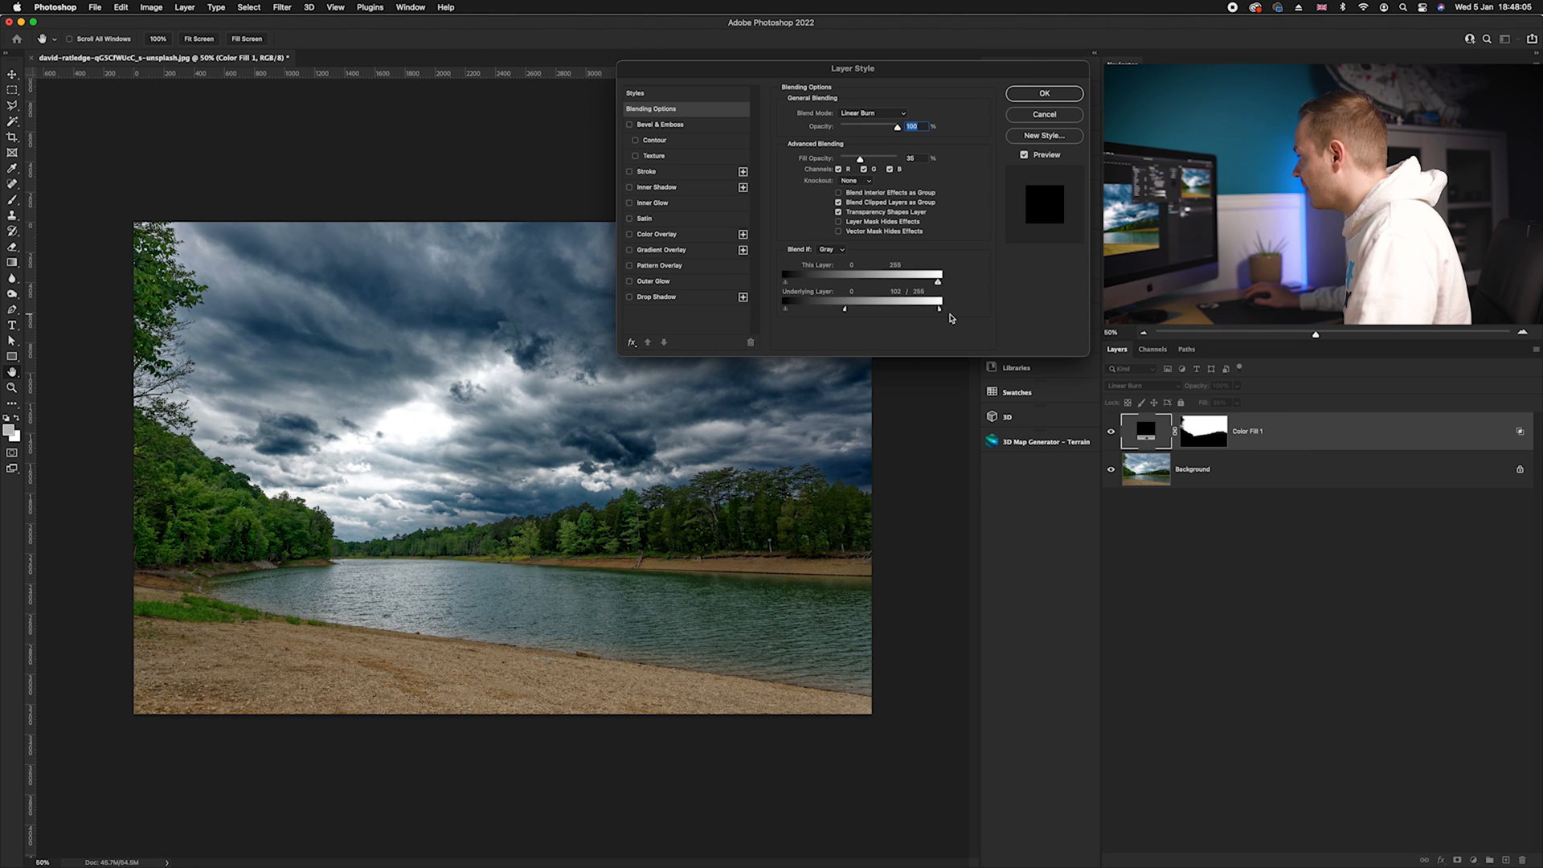
{"action": "mouse_move", "coordinate": [805, 321]}
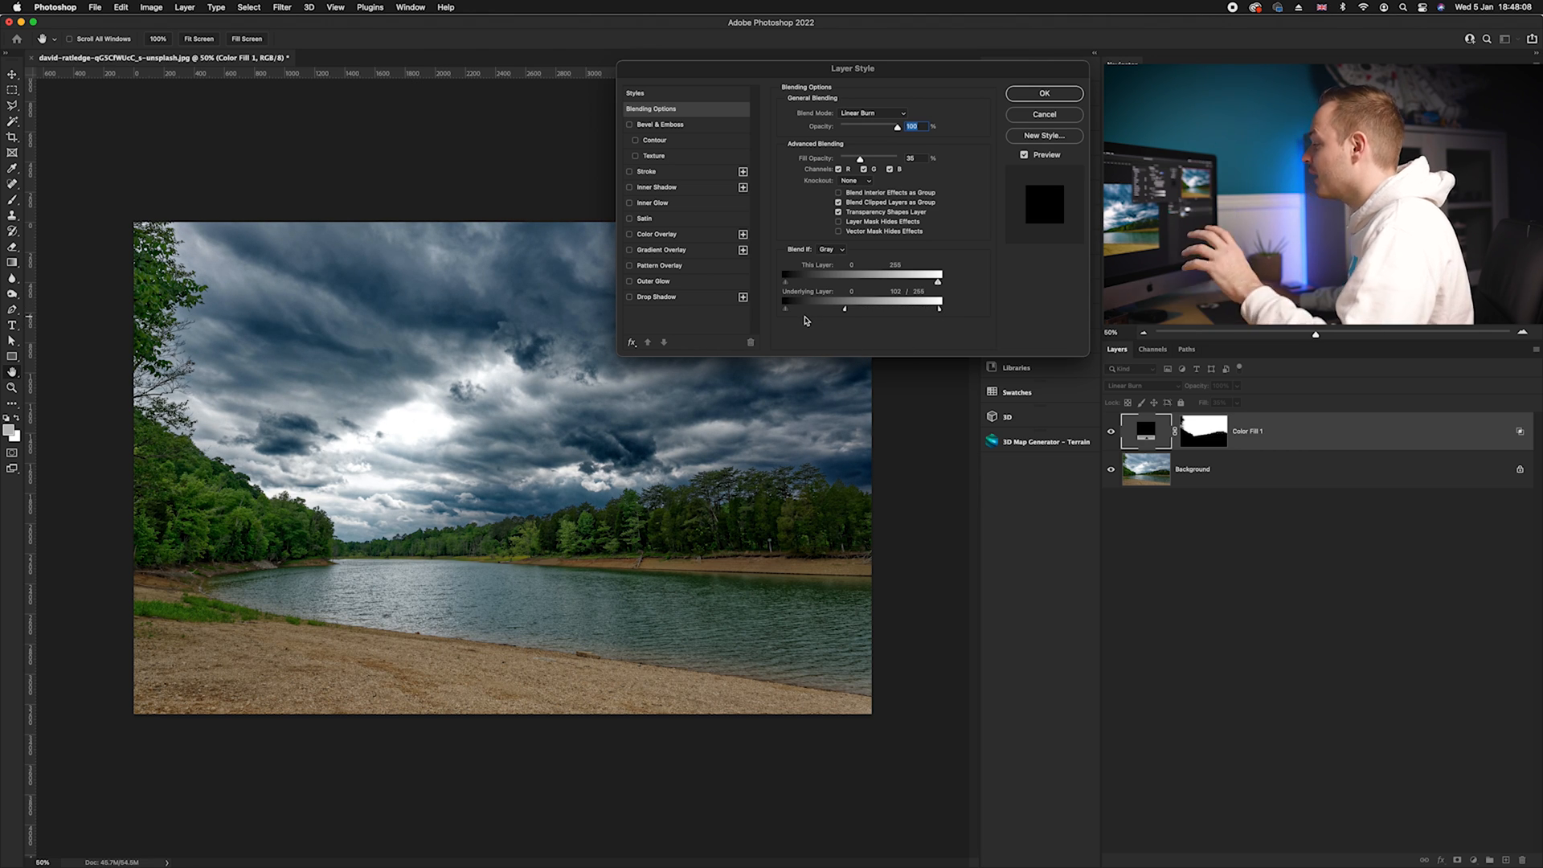
{"action": "mouse_move", "coordinate": [736, 423]}
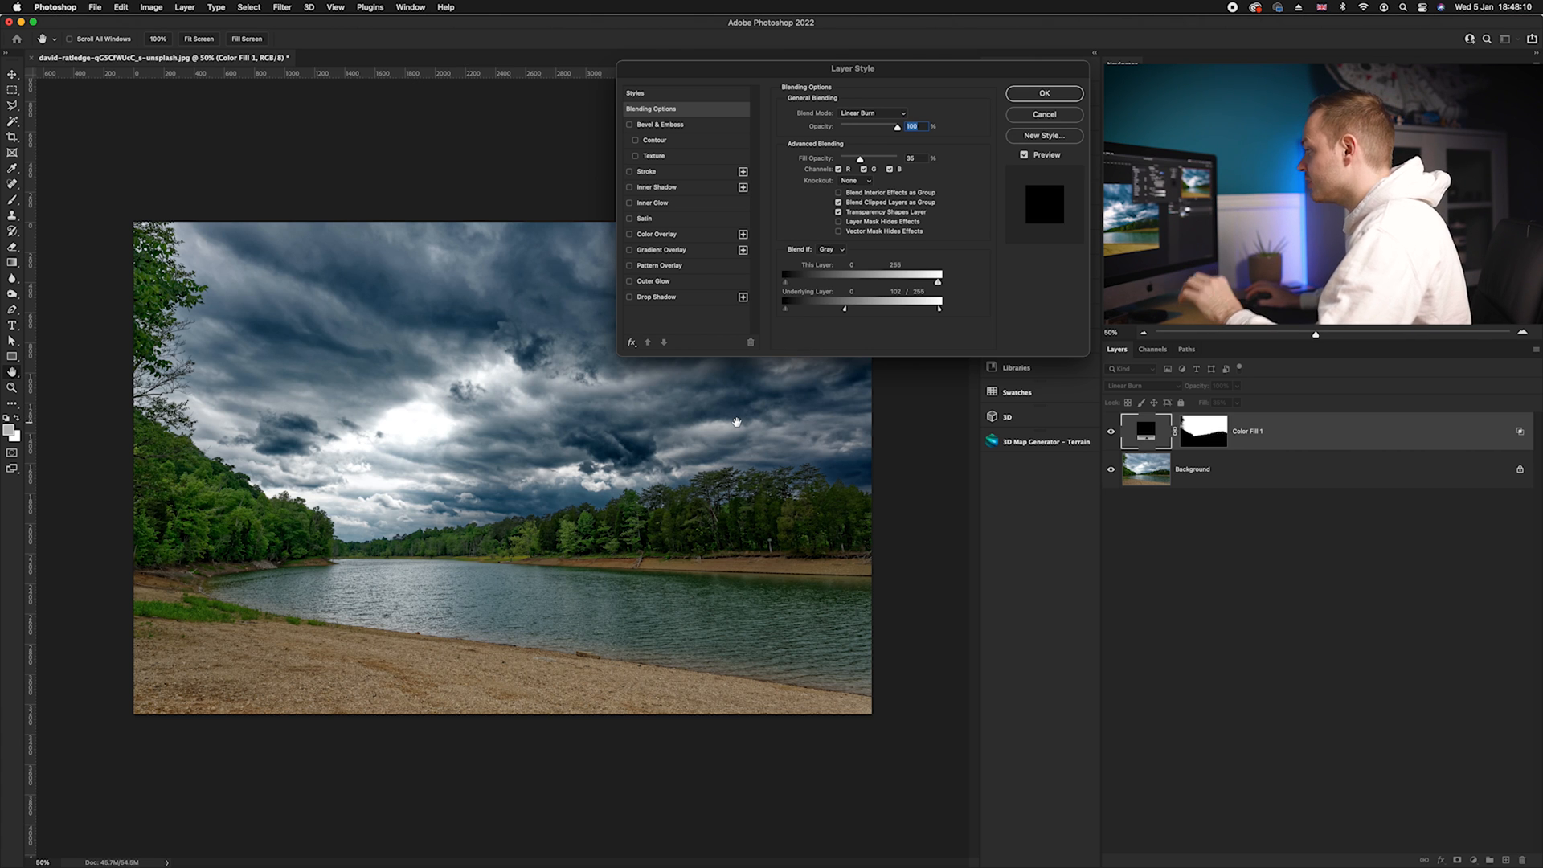